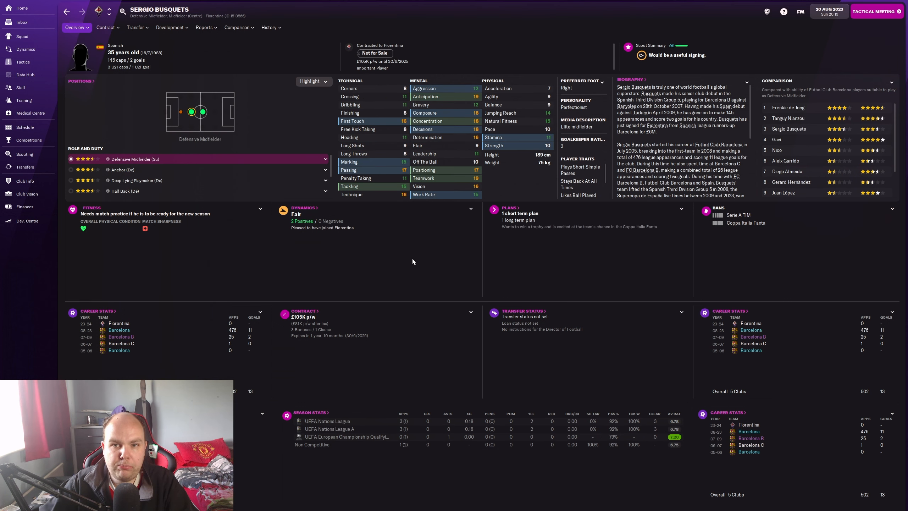
{"action": "mouse_move", "coordinate": [376, 95]}
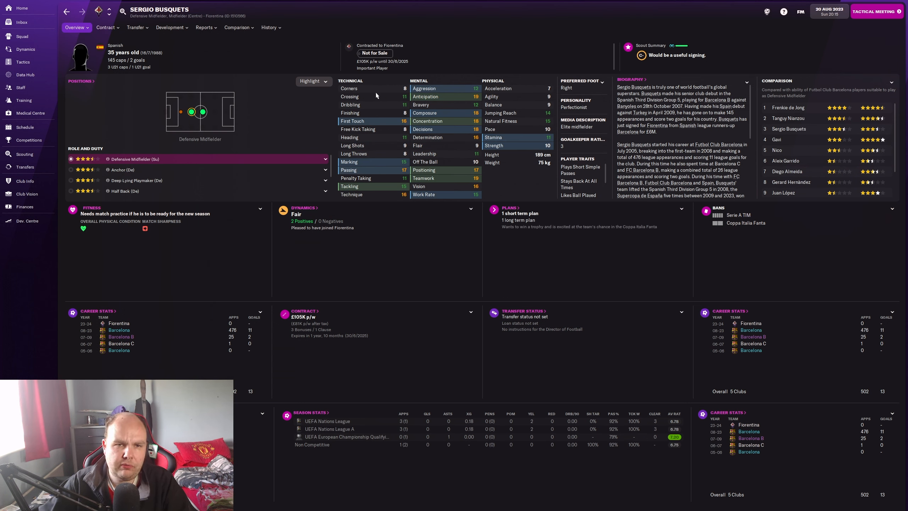
- View Sergio Busquets' career stats from Barcelona youth to Fiorentina, then return to his overview
{"action": "left_click", "coordinate": [269, 27]}
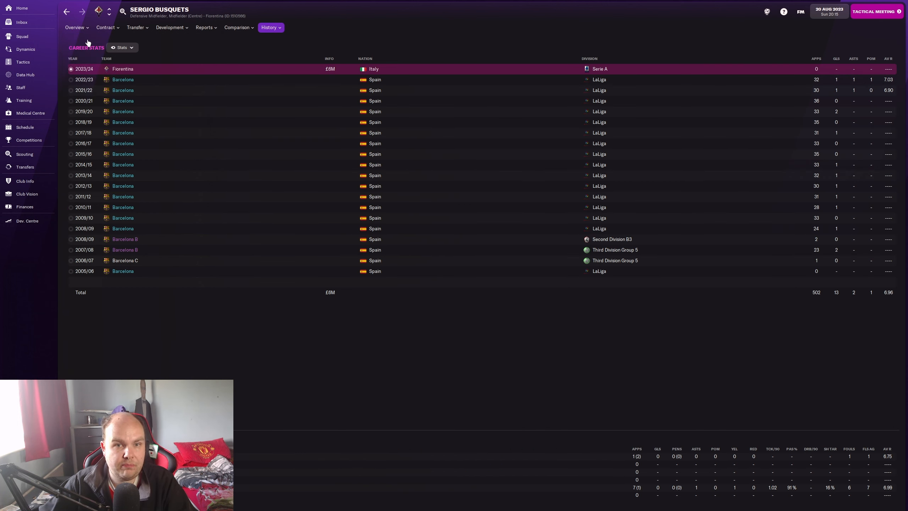
{"action": "left_click", "coordinate": [74, 27]}
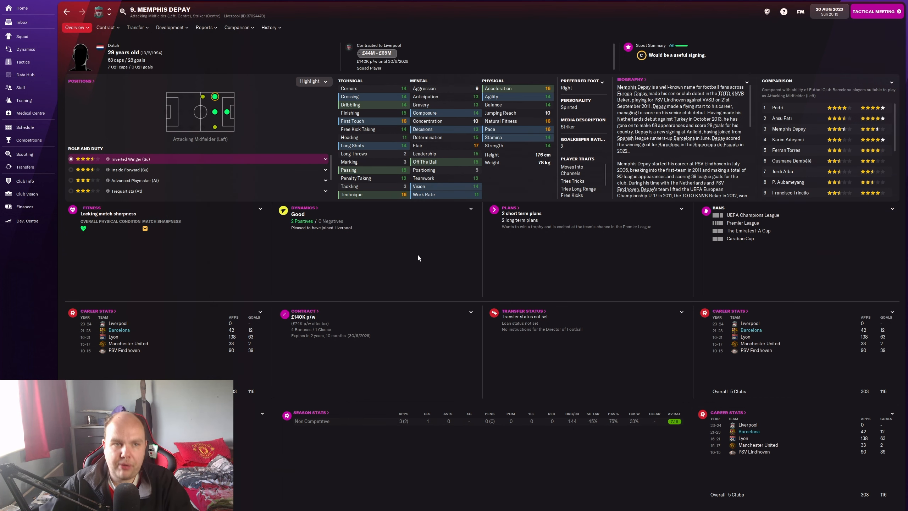
{"action": "mouse_move", "coordinate": [421, 275]}
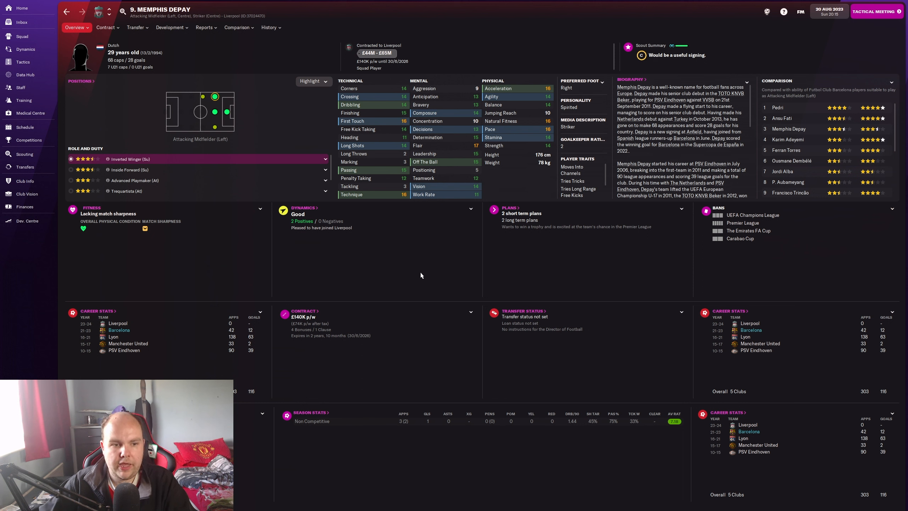
{"action": "mouse_move", "coordinate": [421, 268]}
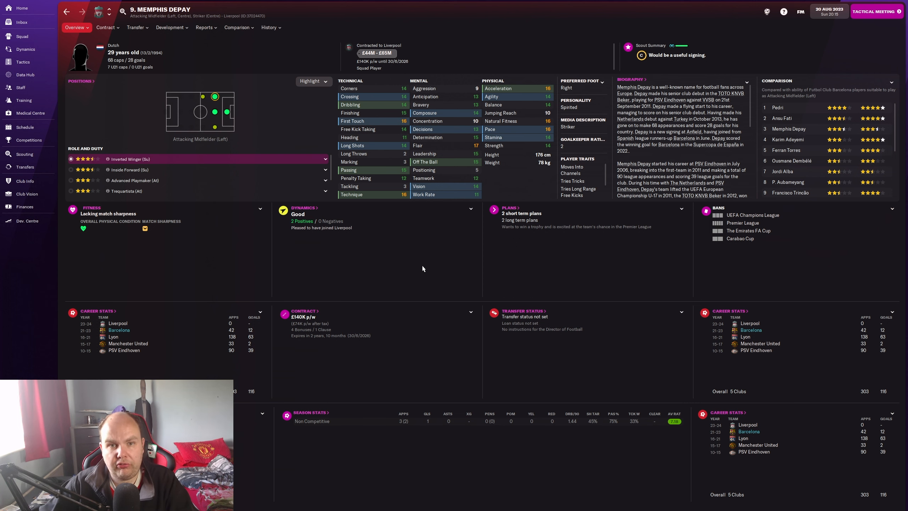
{"action": "left_click", "coordinate": [268, 27]}
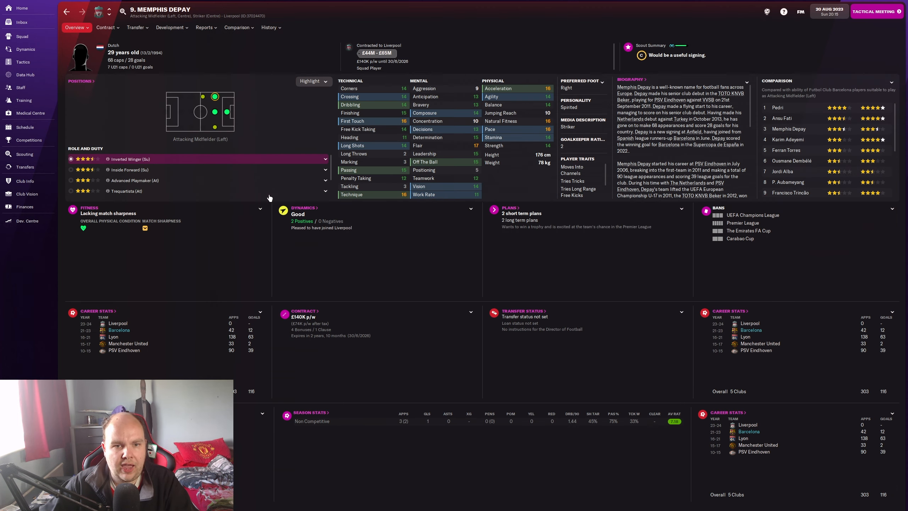
{"action": "mouse_move", "coordinate": [425, 270]}
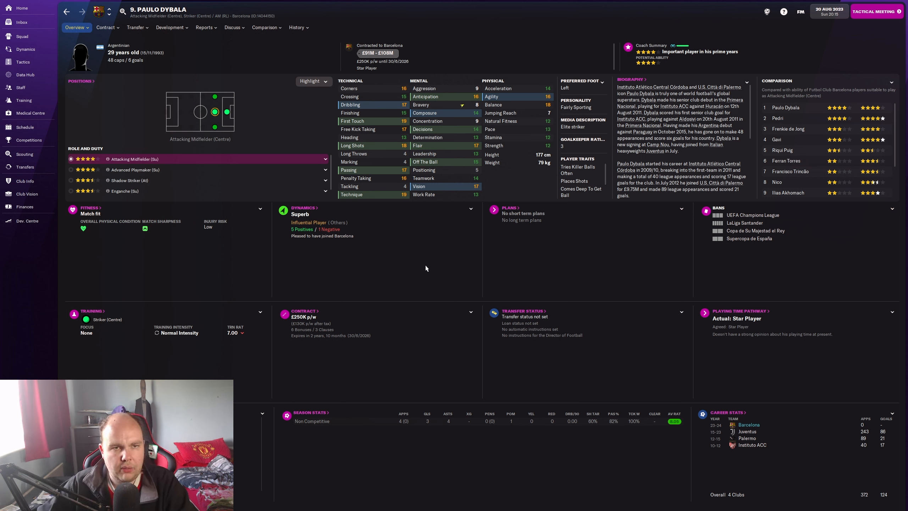
- View Paulo Dybala's career stats including his Barcelona move, then return to his overview
{"action": "left_click", "coordinate": [297, 27]}
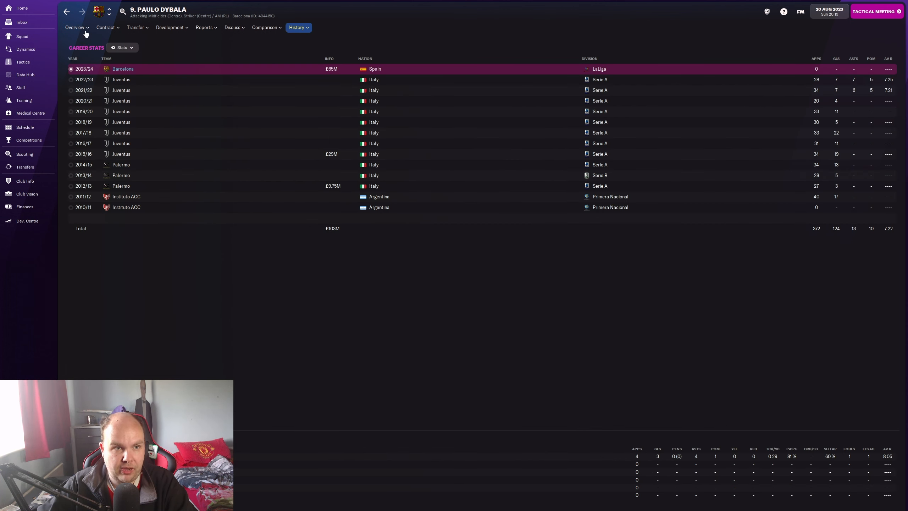
{"action": "left_click", "coordinate": [74, 27]}
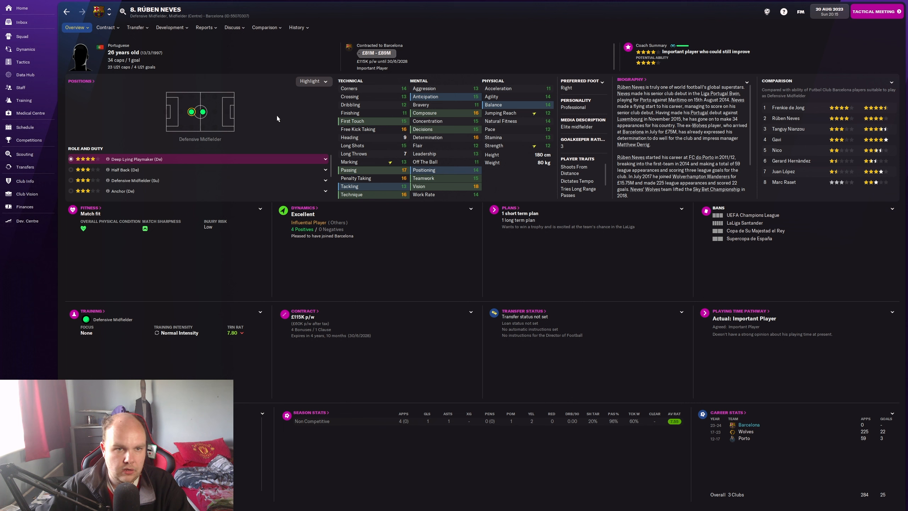
{"action": "mouse_move", "coordinate": [263, 51]}
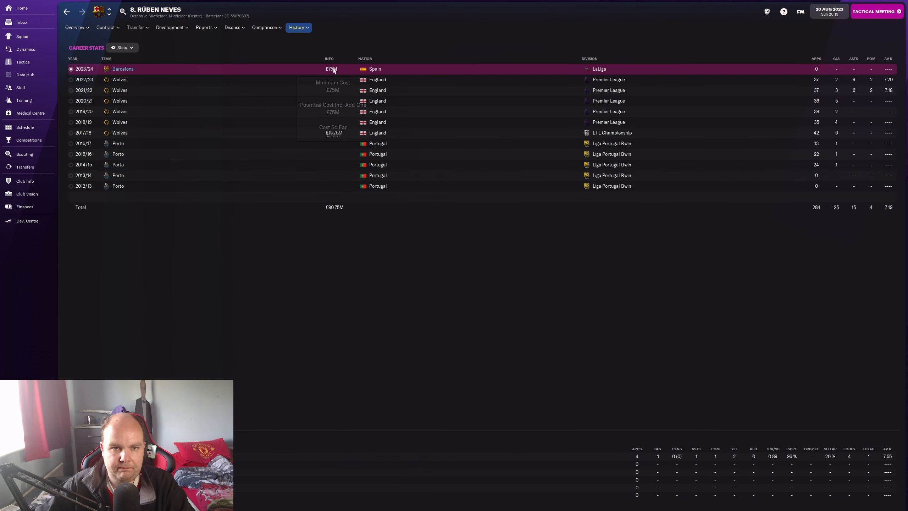
- Return to Rúben Neves' overview after checking his history and £75M Barcelona fee
{"action": "left_click", "coordinate": [74, 27]}
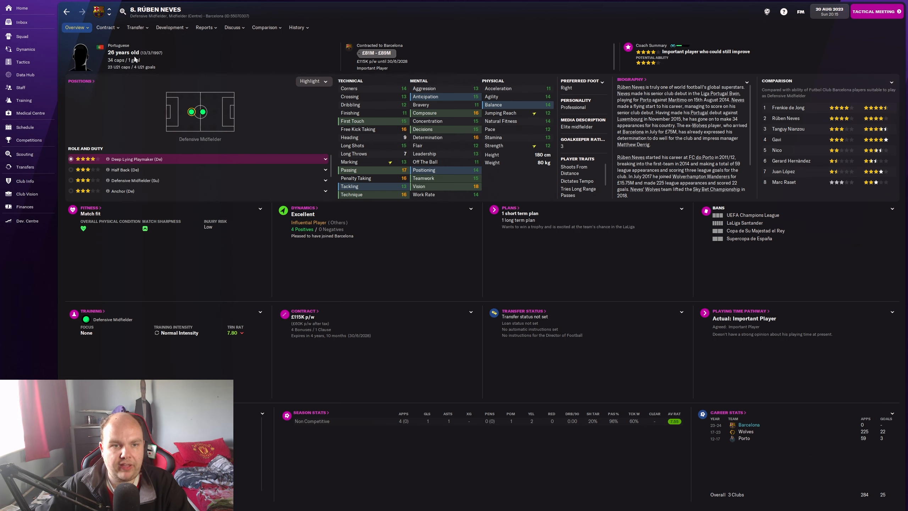
{"action": "mouse_move", "coordinate": [292, 121]}
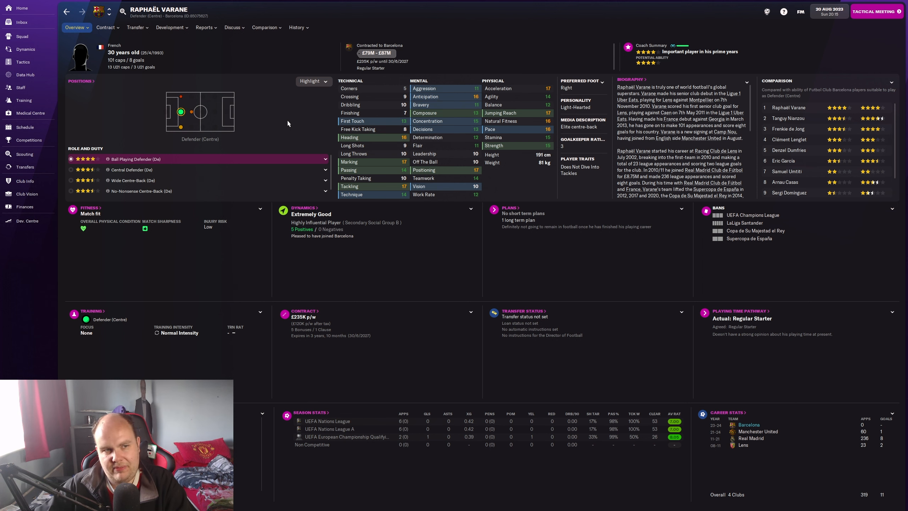
- Show Raphaël Varane's career stats from Lens to Barcelona, including the £59M fee
{"action": "left_click", "coordinate": [296, 27]}
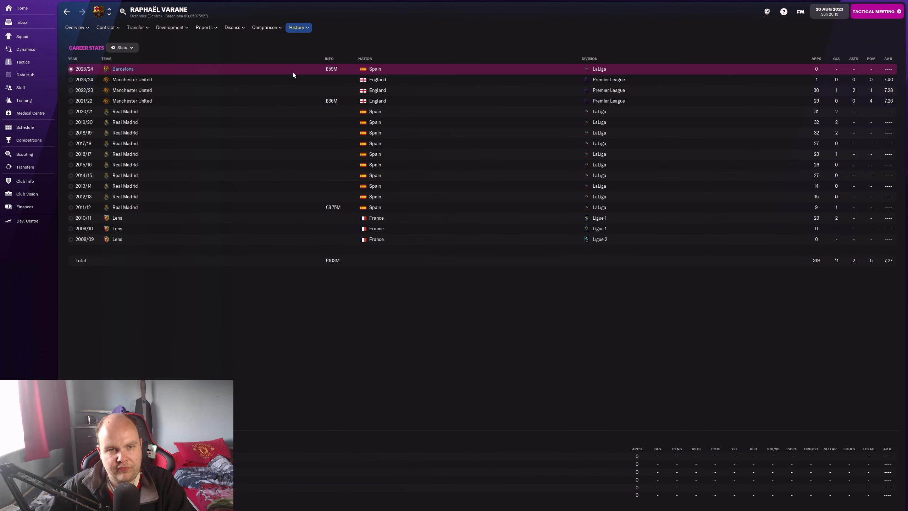
{"action": "mouse_move", "coordinate": [79, 37]}
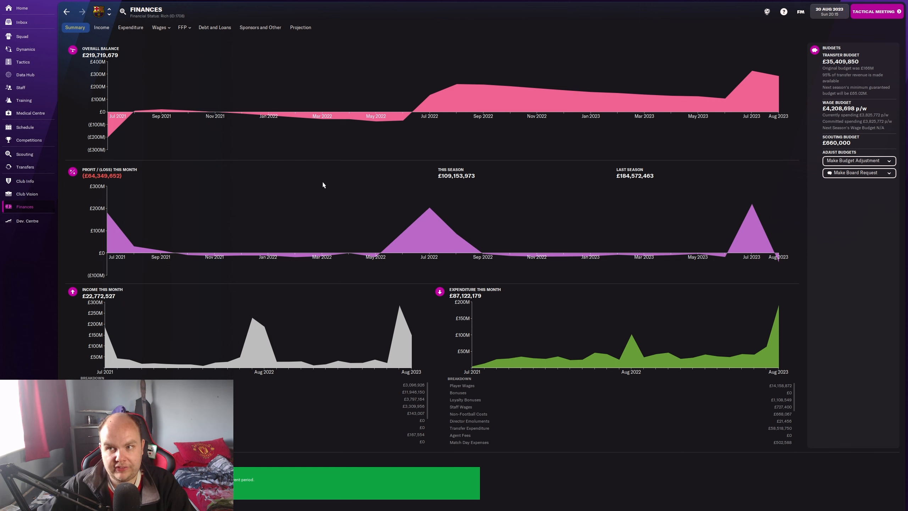
{"action": "mouse_move", "coordinate": [324, 183]}
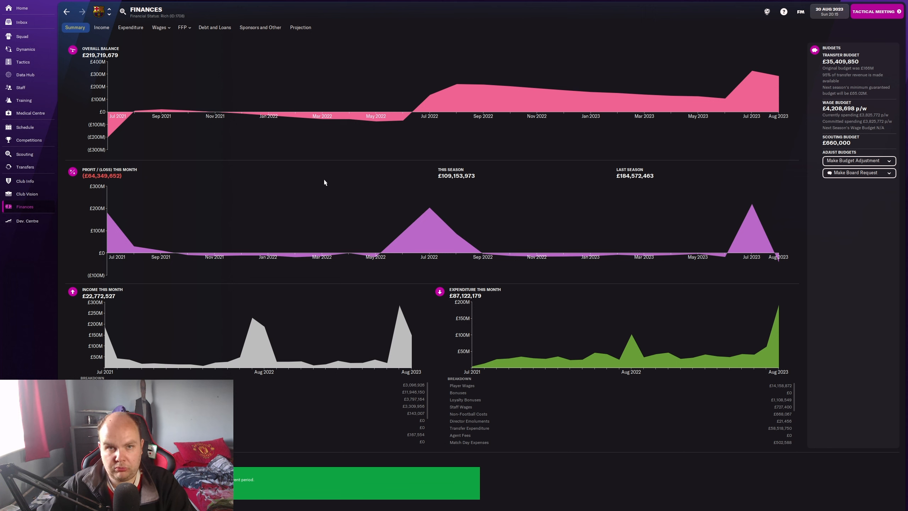
{"action": "mouse_move", "coordinate": [92, 58]}
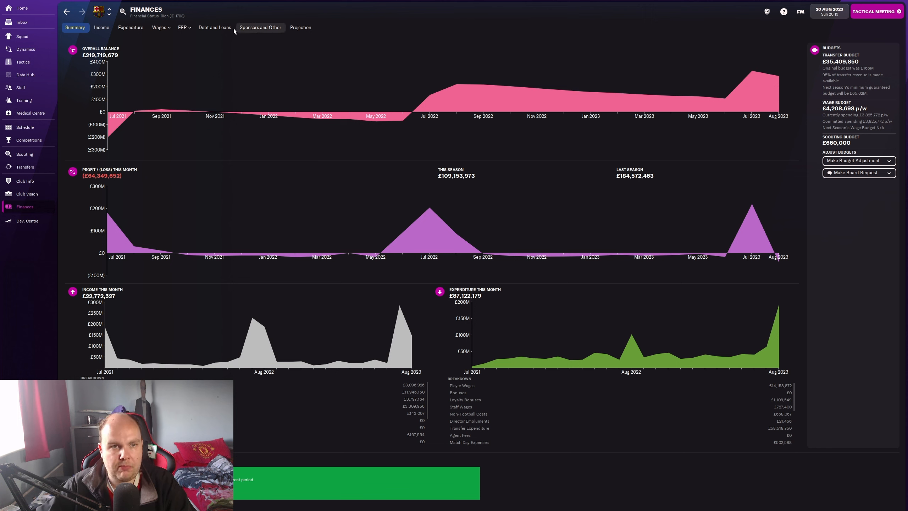
- Review Barcelona's debts and loans and three-season projections, then continue to the tactical meeting
{"action": "left_click", "coordinate": [214, 27]}
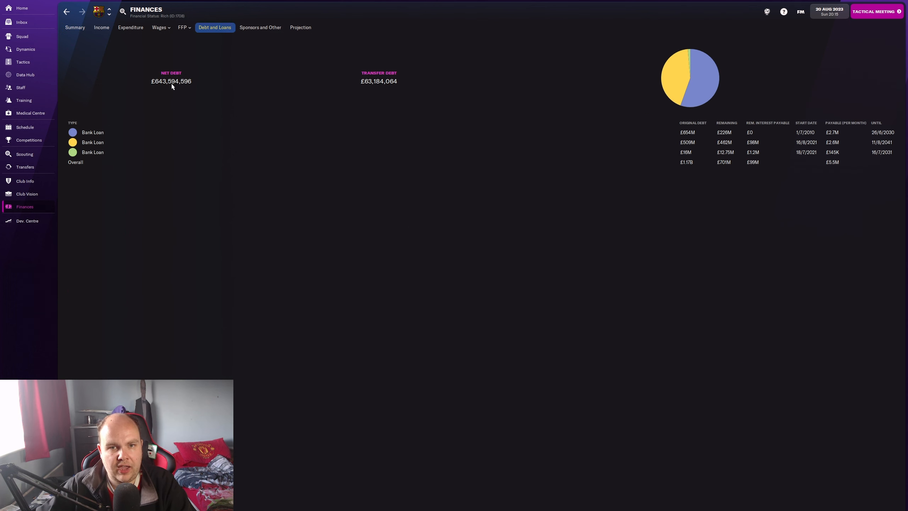
{"action": "mouse_move", "coordinate": [93, 33]}
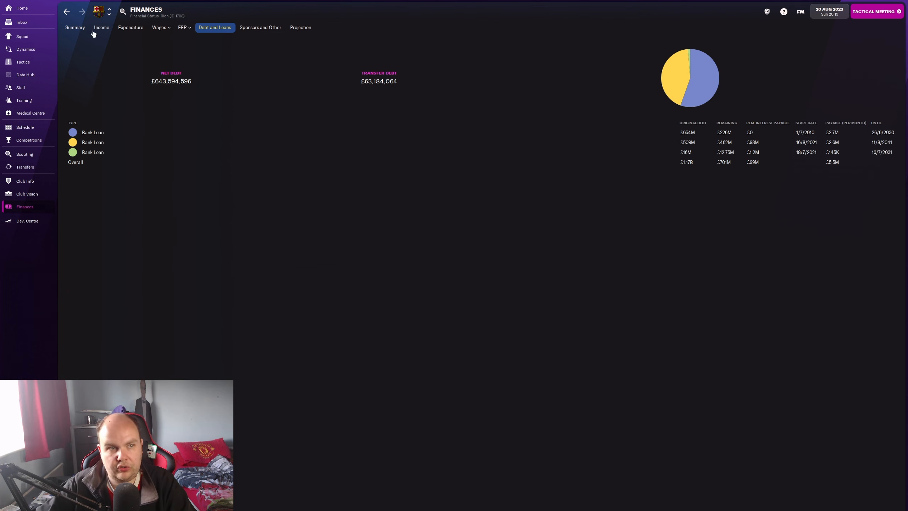
{"action": "left_click", "coordinate": [301, 27]}
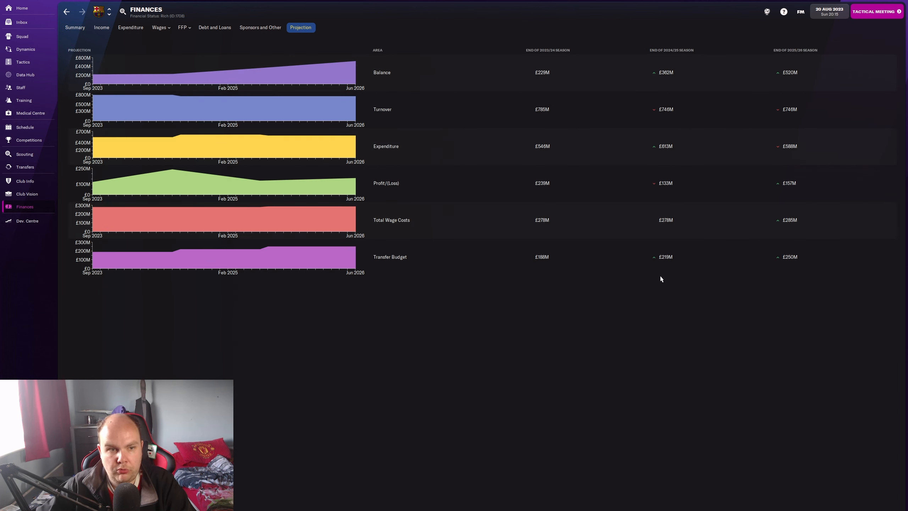
{"action": "mouse_move", "coordinate": [495, 299]}
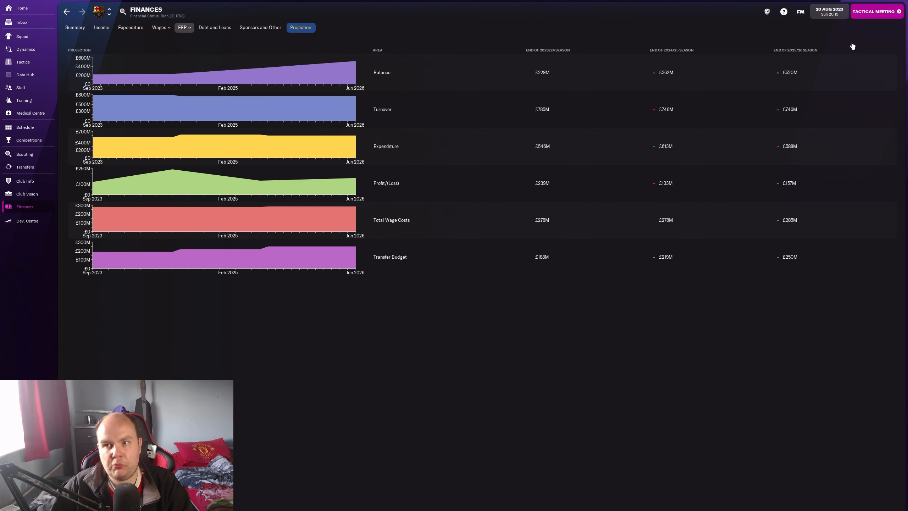
{"action": "left_click", "coordinate": [874, 11]}
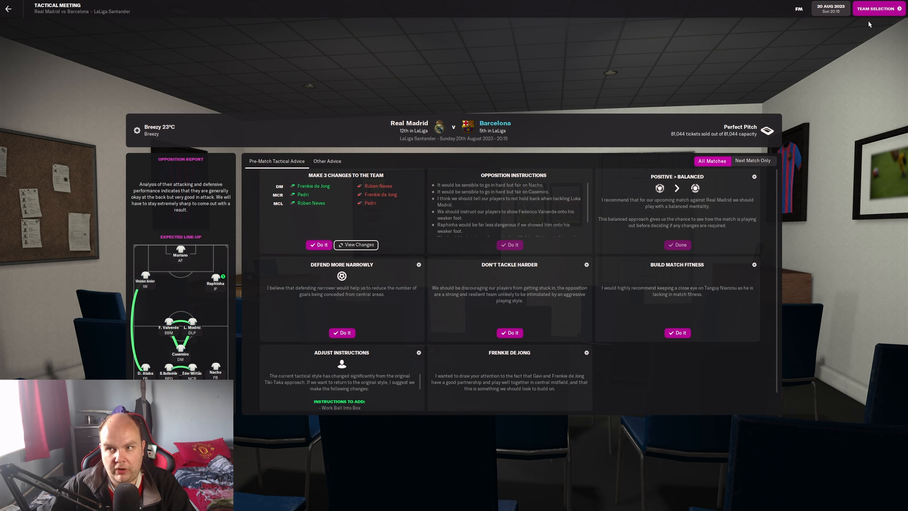
- Continue from the tactical meeting to team selection for the Real Madrid match
{"action": "left_click", "coordinate": [876, 8]}
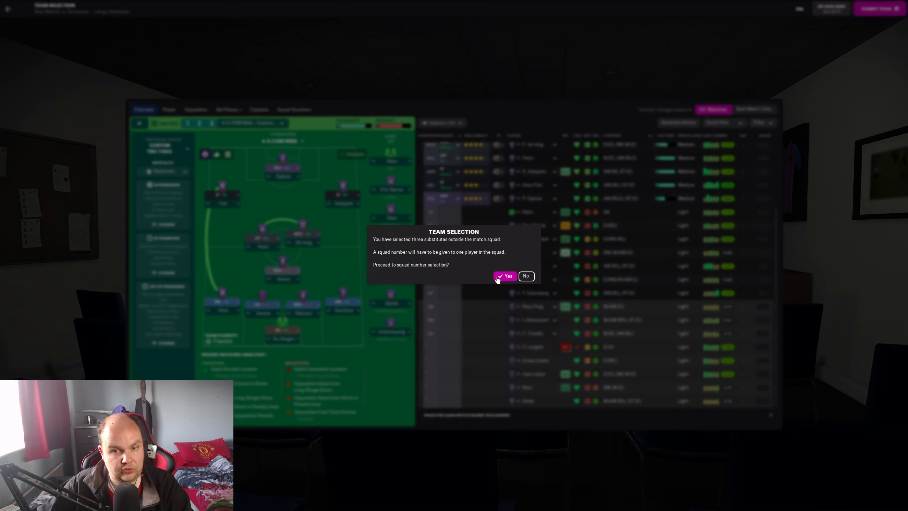
- Assign Raphaël Varane squad number 3 and submit the numbers to reach the team sheet
{"action": "left_click", "coordinate": [505, 276]}
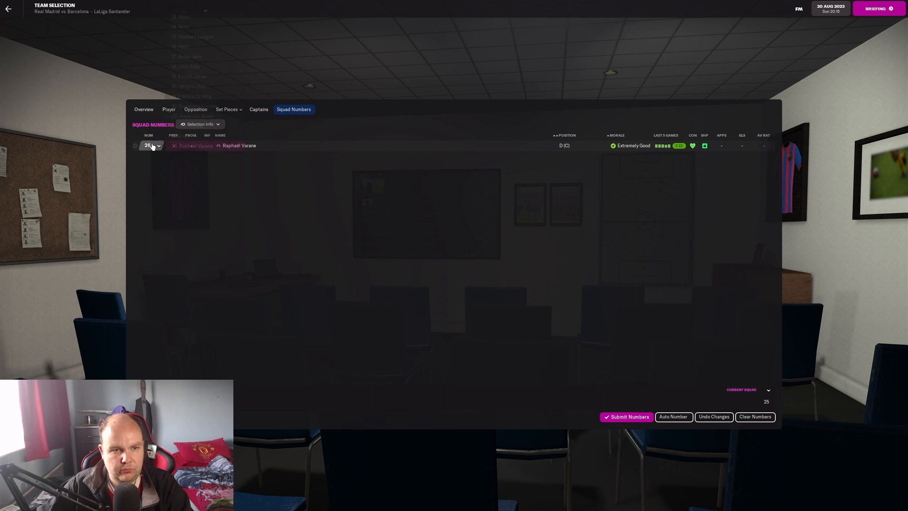
{"action": "left_click", "coordinate": [151, 145]}
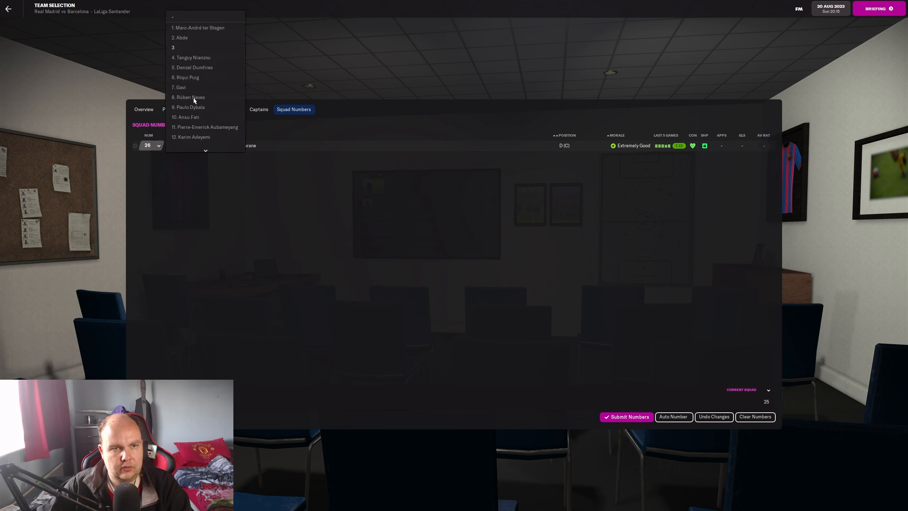
{"action": "left_click", "coordinate": [173, 47]}
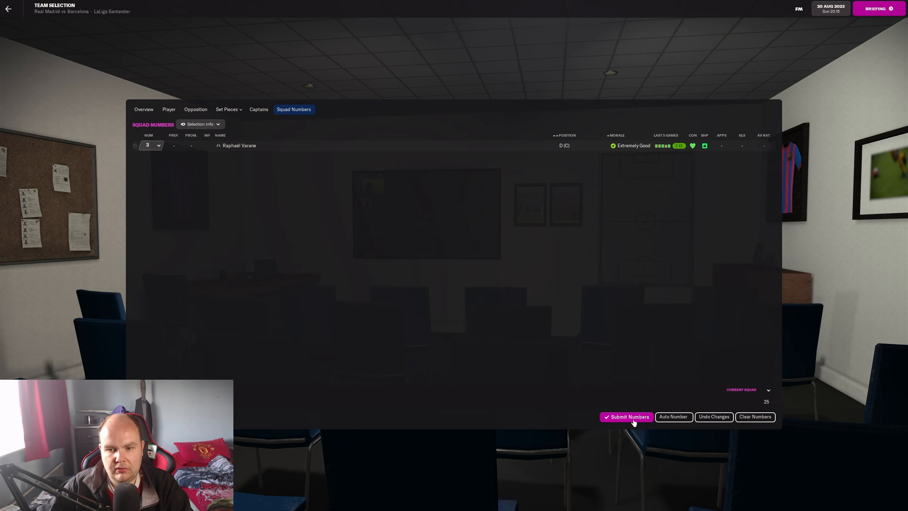
{"action": "left_click", "coordinate": [625, 416]}
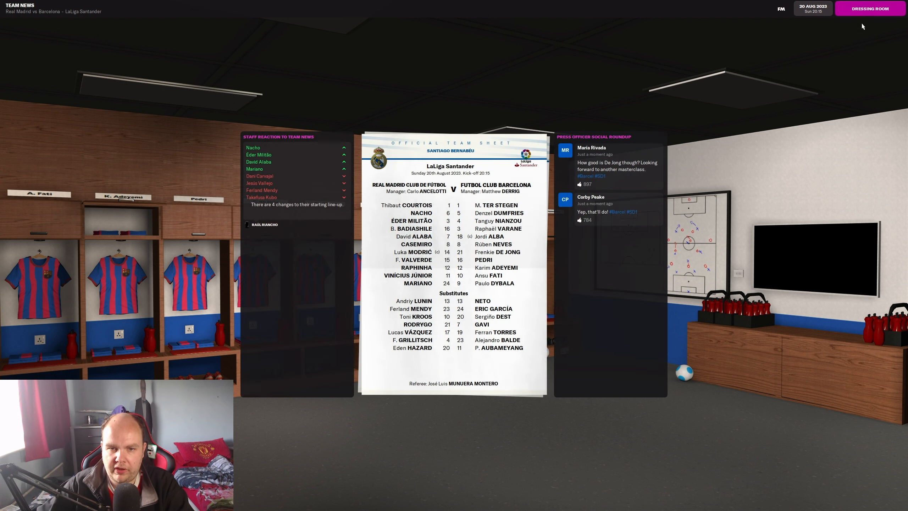
- Continue past team news, view both line-ups and kick off against Real Madrid
{"action": "left_click", "coordinate": [868, 8]}
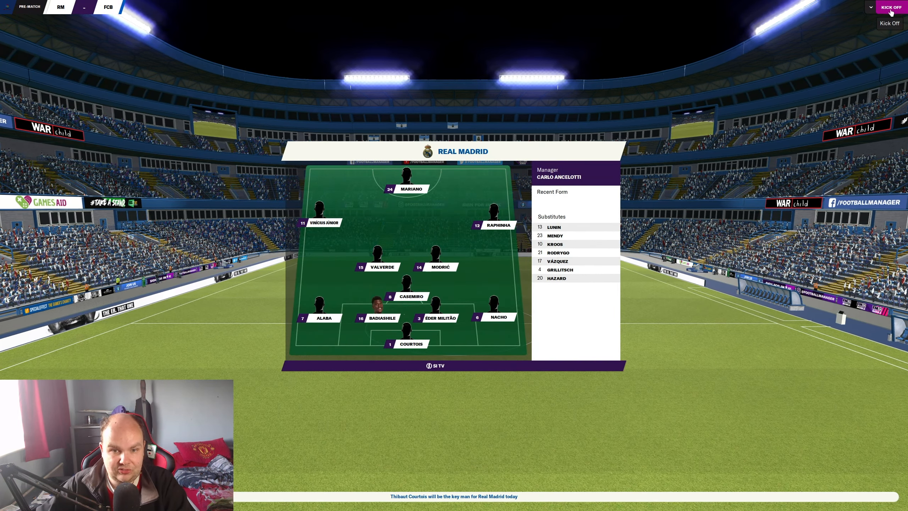
{"action": "left_click", "coordinate": [890, 7]}
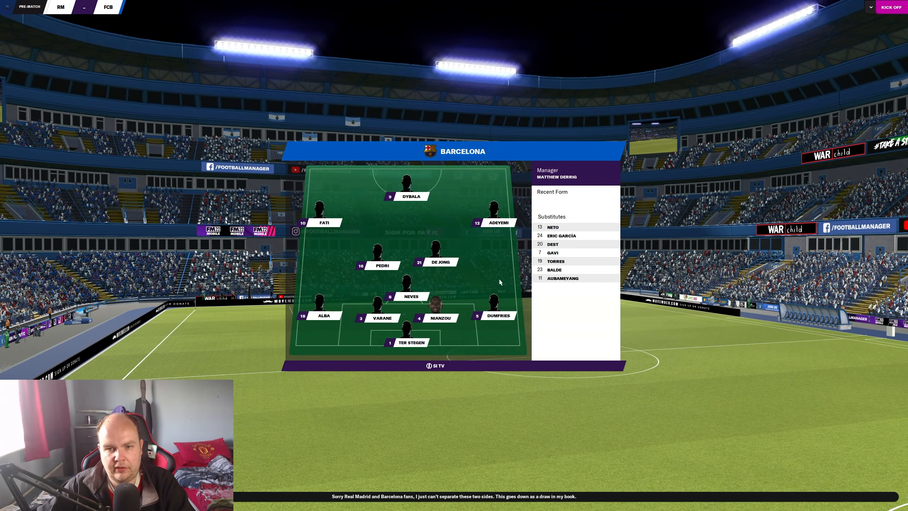
{"action": "left_click", "coordinate": [893, 7]}
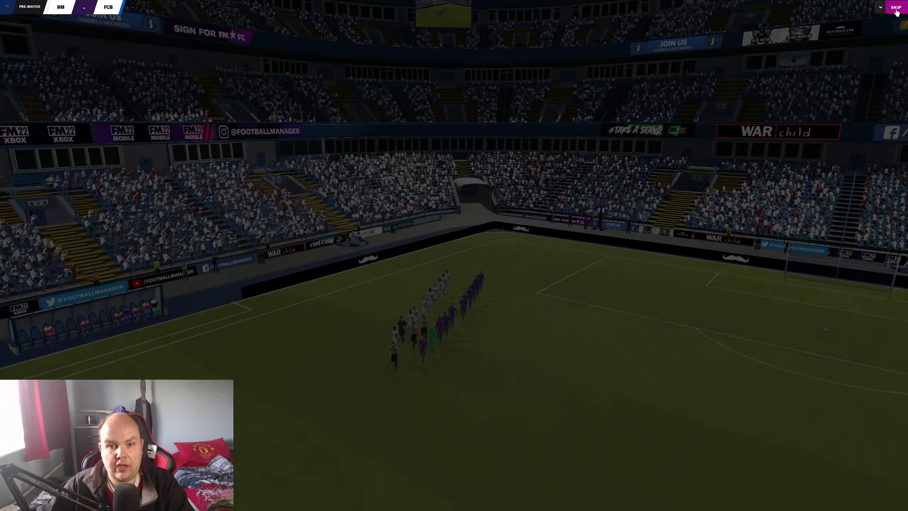
- Skip the walkout and let the first half play to the half-time team talk
{"action": "left_click", "coordinate": [895, 7]}
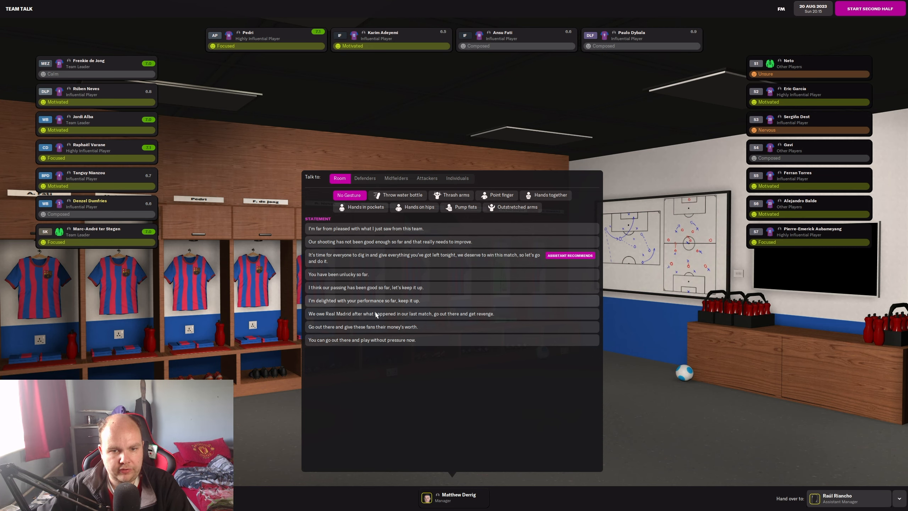
- Deliver the half-time team talk and start the second half at 0–0
{"action": "left_click", "coordinate": [868, 8]}
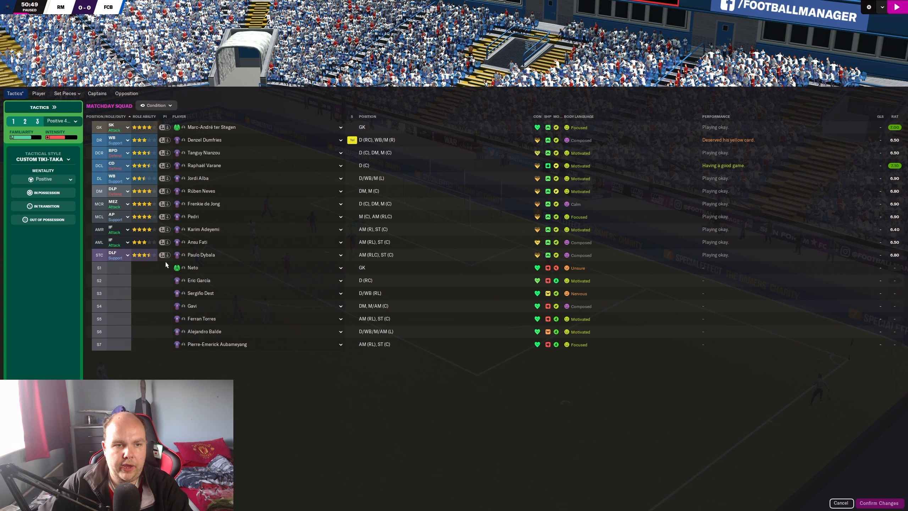
- Have goalkeeper ter Stegen take short kicks and confirm the new in-transition instructions
{"action": "left_click", "coordinate": [54, 107]}
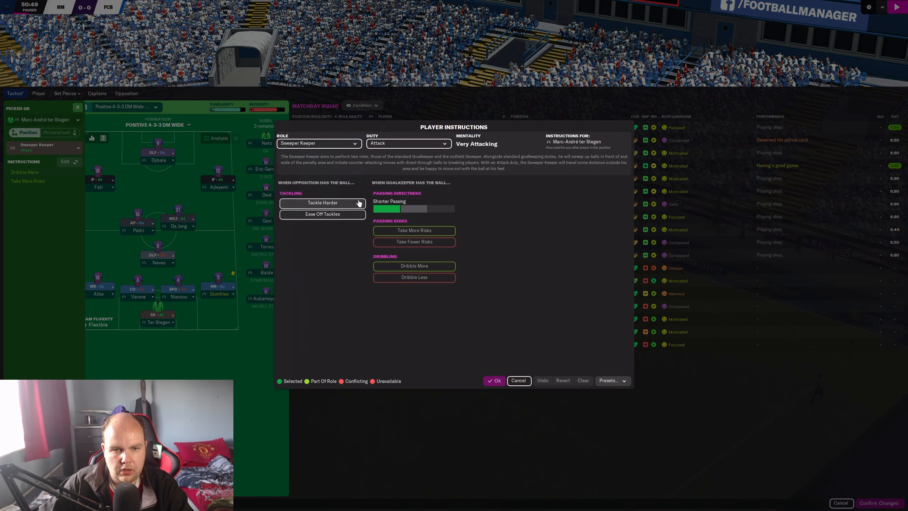
{"action": "left_click", "coordinate": [518, 380]}
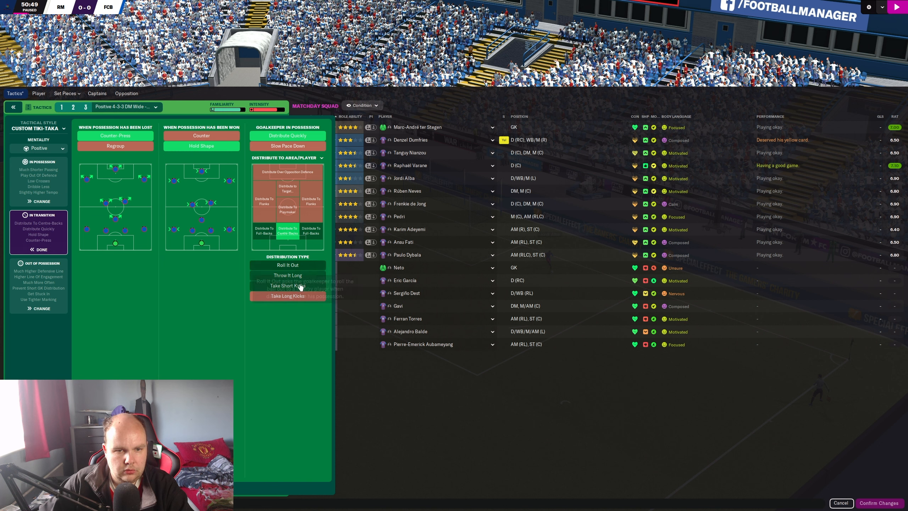
{"action": "left_click", "coordinate": [287, 285]}
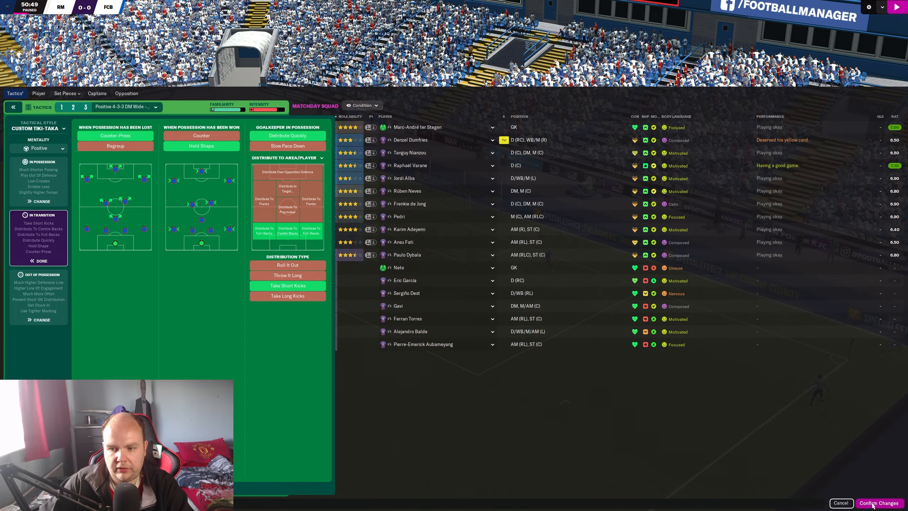
{"action": "left_click", "coordinate": [878, 503]}
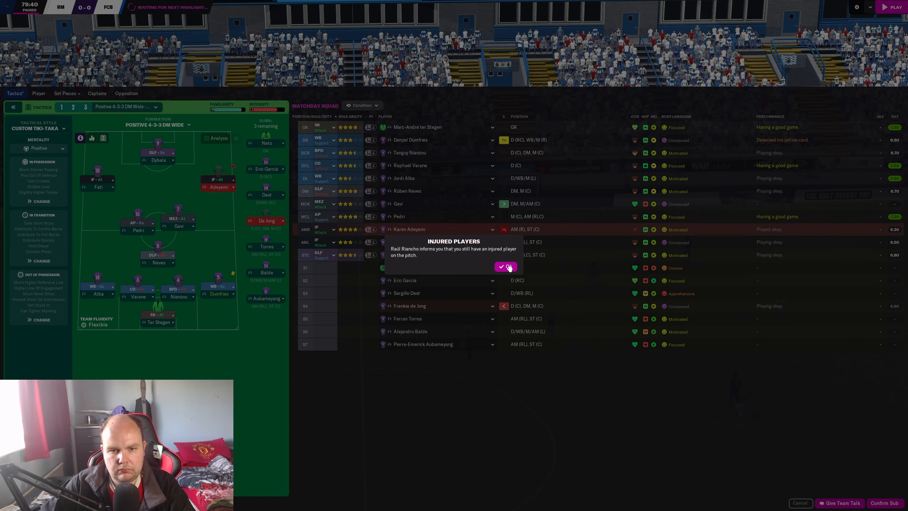
- Dismiss the injured-player warning before making the substitution
{"action": "left_click", "coordinate": [506, 267]}
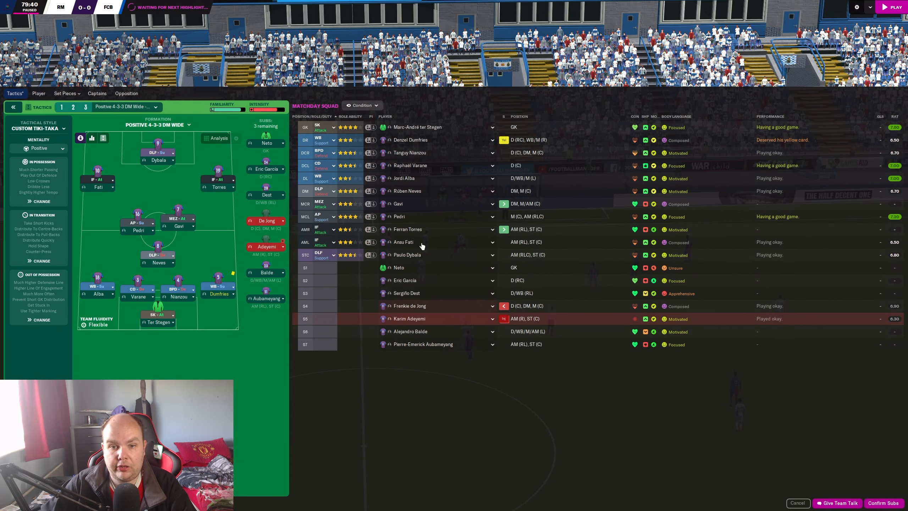
{"action": "mouse_move", "coordinate": [431, 301]}
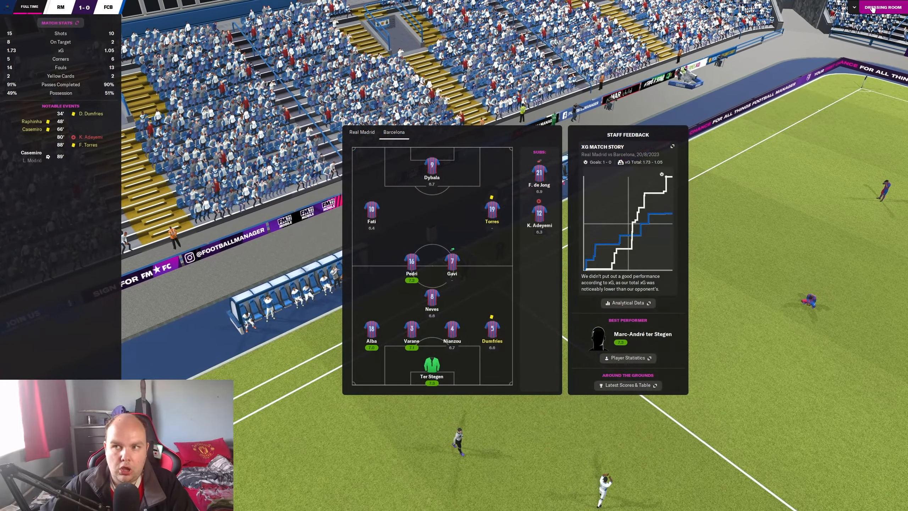
- Give a 'disappointed with the result' team talk in the dressing room and continue
{"action": "left_click", "coordinate": [870, 7]}
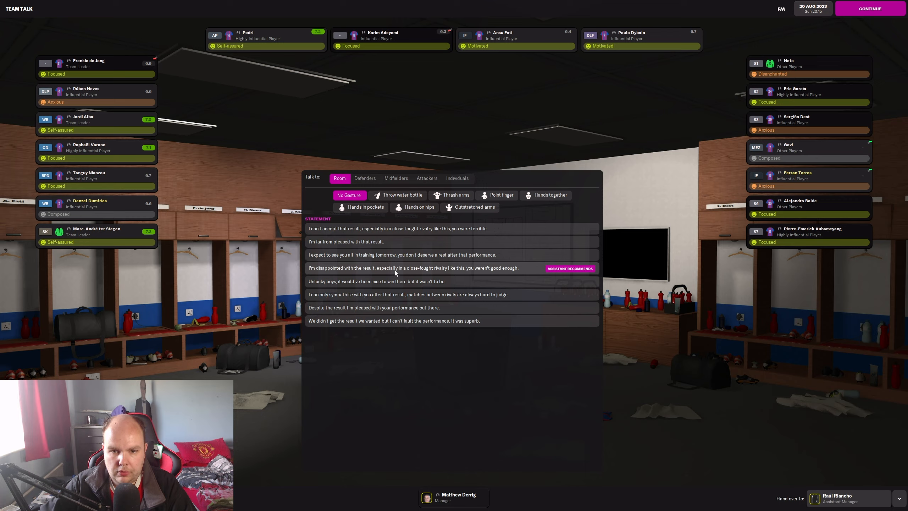
{"action": "left_click", "coordinate": [405, 268]}
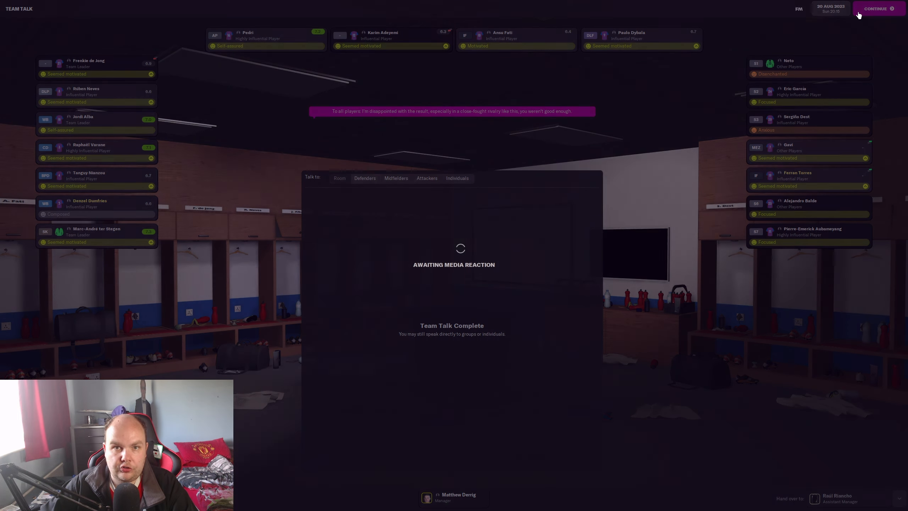
{"action": "left_click", "coordinate": [875, 8]}
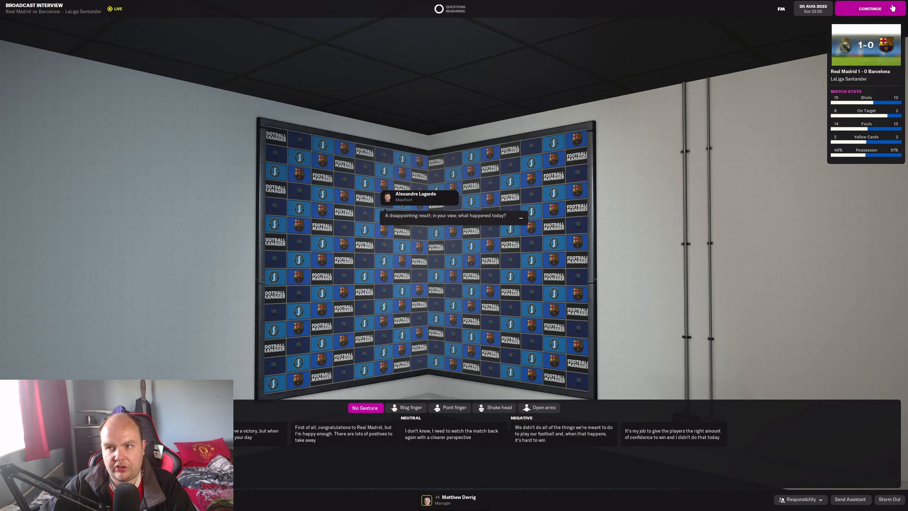
- Continue past the broadcast interview and the full-time results round-up to the inbox
{"action": "left_click", "coordinate": [868, 8]}
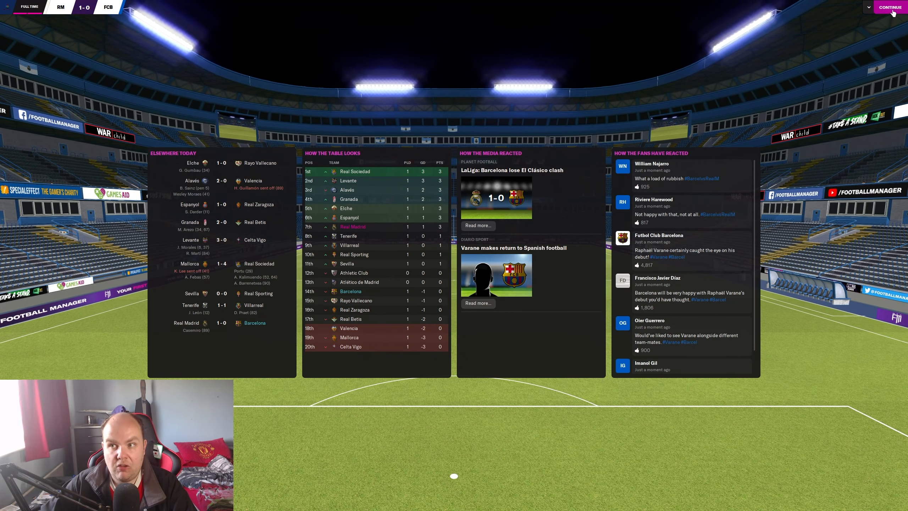
{"action": "left_click", "coordinate": [891, 7]}
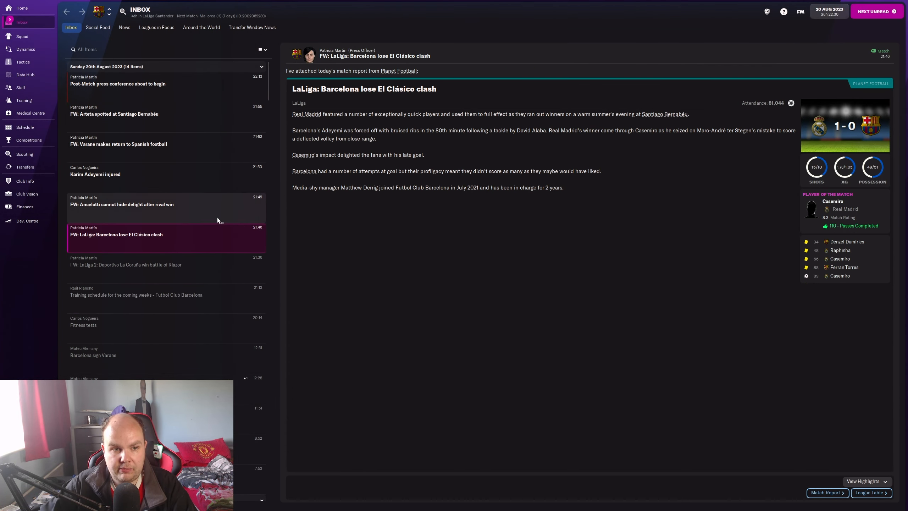
- Read the Varane debut story and send the assistant to the post-match press conference
{"action": "left_click", "coordinate": [119, 144]}
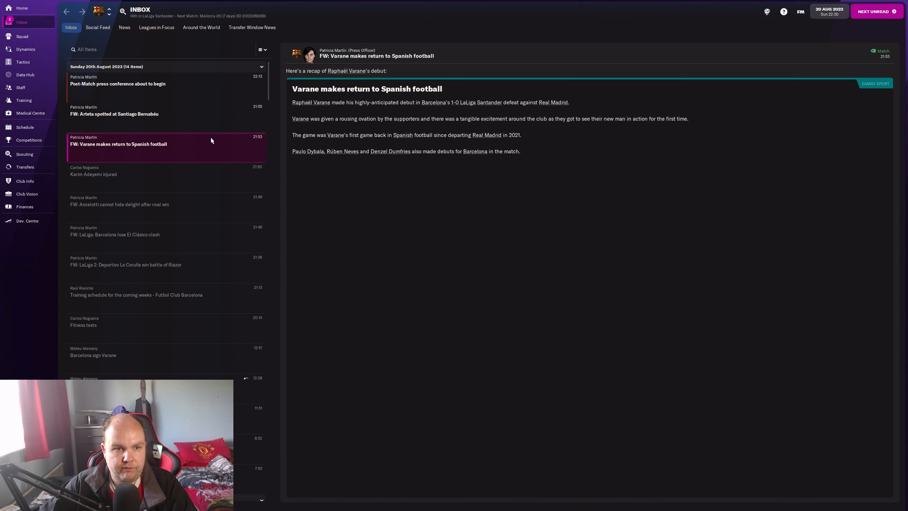
{"action": "left_click", "coordinate": [117, 83]}
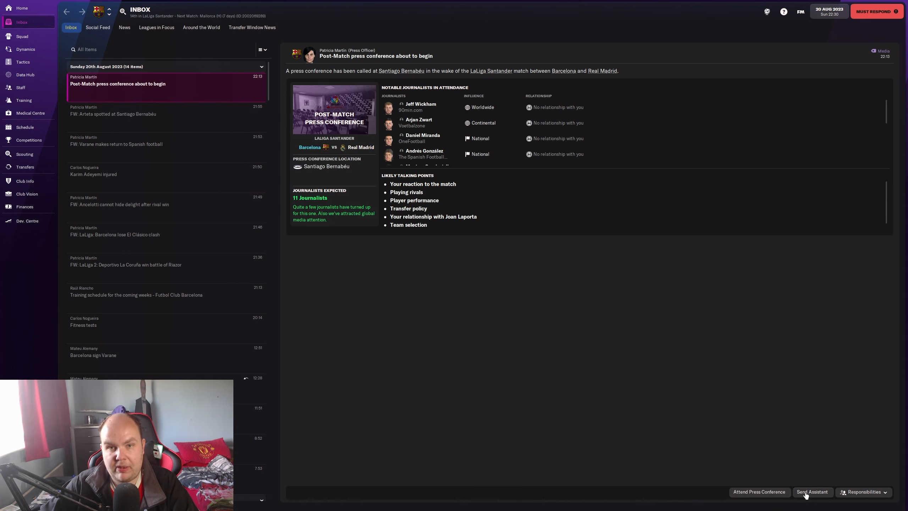
{"action": "left_click", "coordinate": [22, 36]}
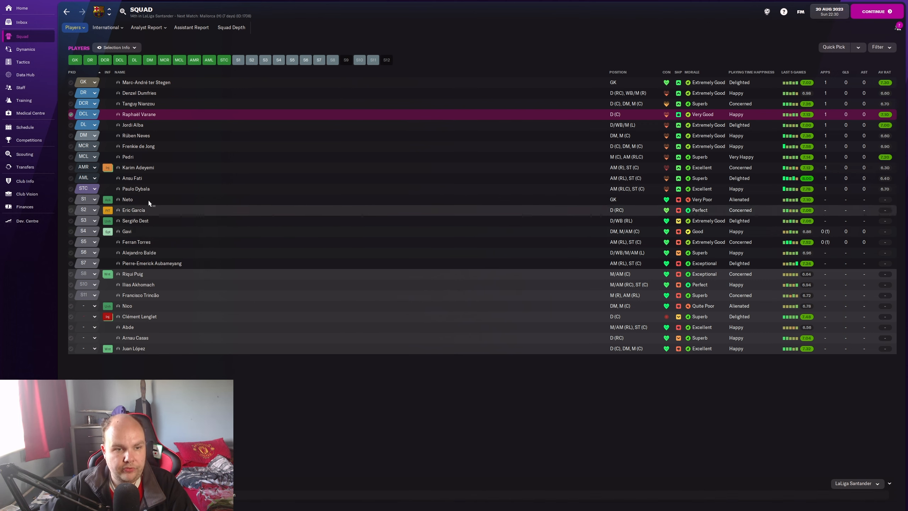
{"action": "left_click", "coordinate": [132, 178]}
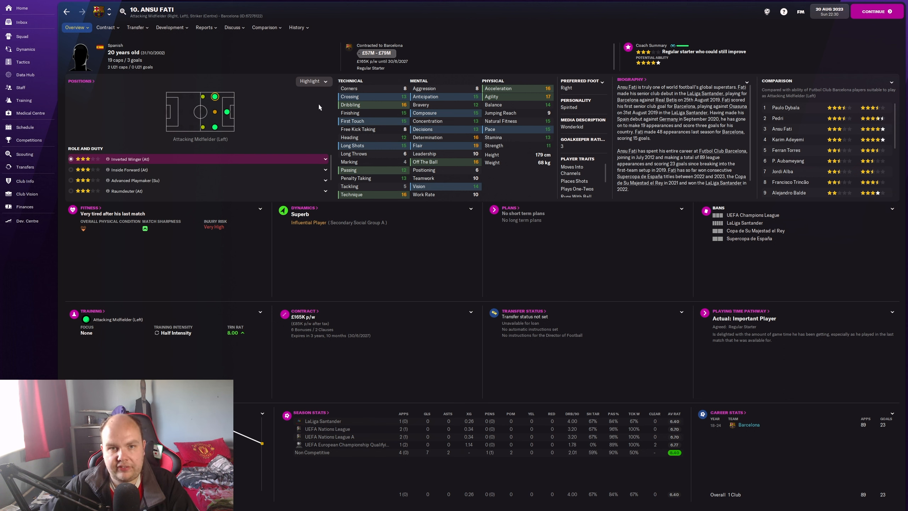
{"action": "mouse_move", "coordinate": [276, 128]}
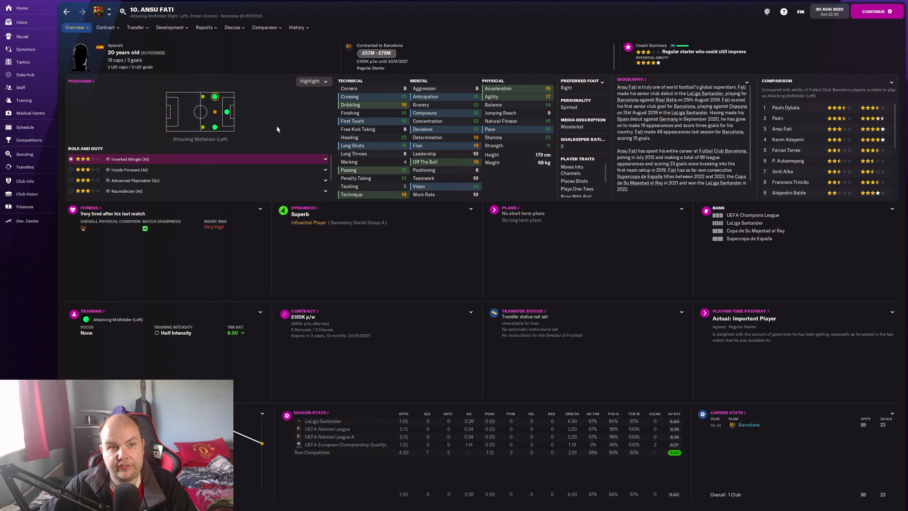
{"action": "left_click", "coordinate": [25, 127]}
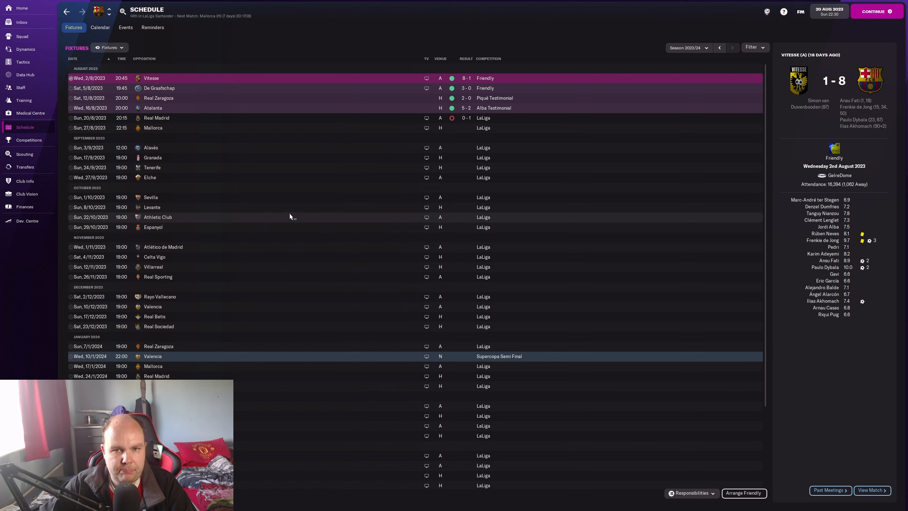
{"action": "left_click", "coordinate": [150, 177]}
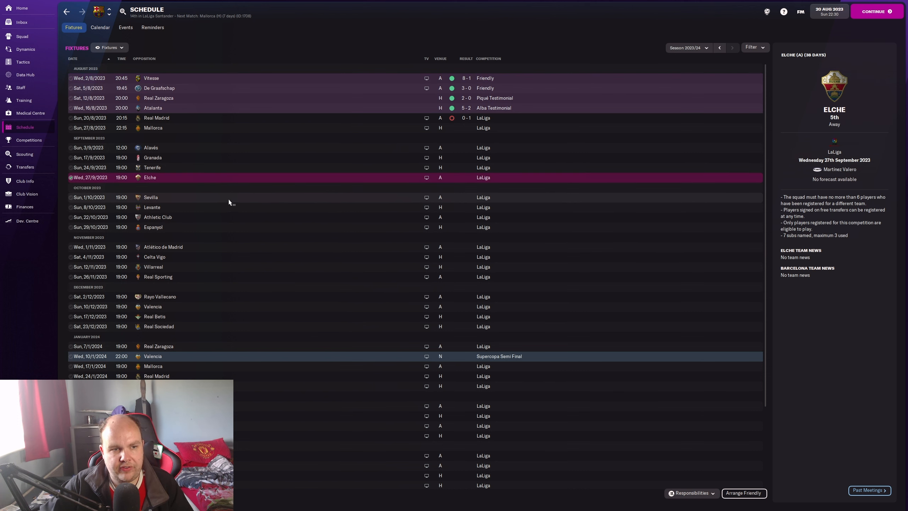
{"action": "left_click", "coordinate": [150, 197]}
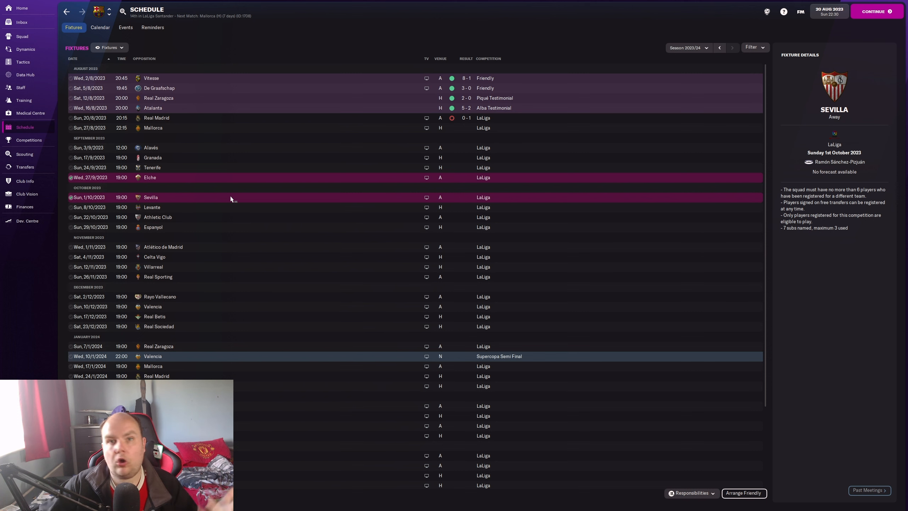